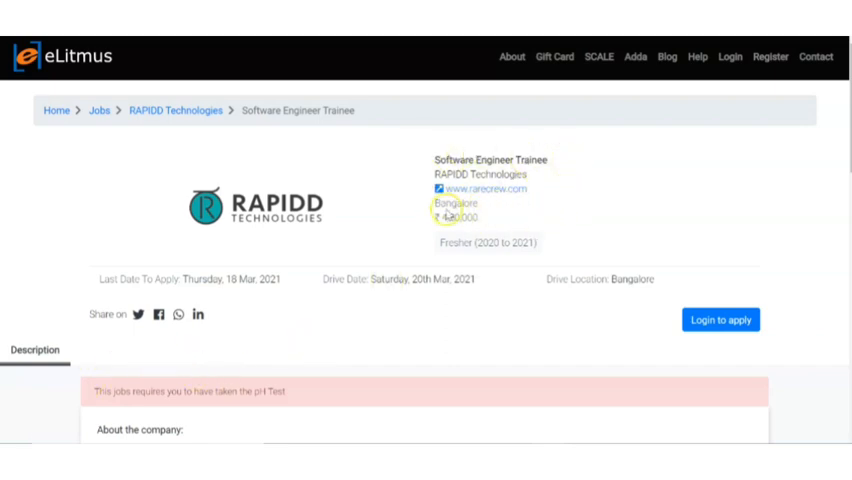
{"action": "mouse_move", "coordinate": [503, 221]}
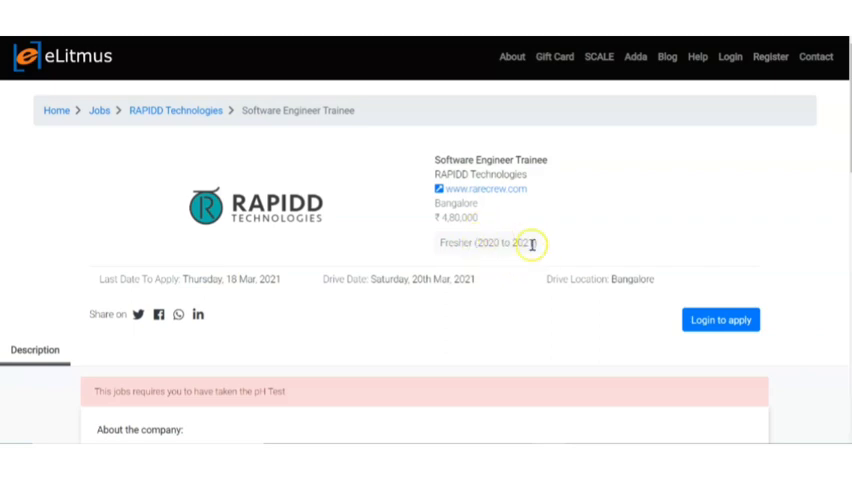
{"action": "mouse_move", "coordinate": [578, 247]}
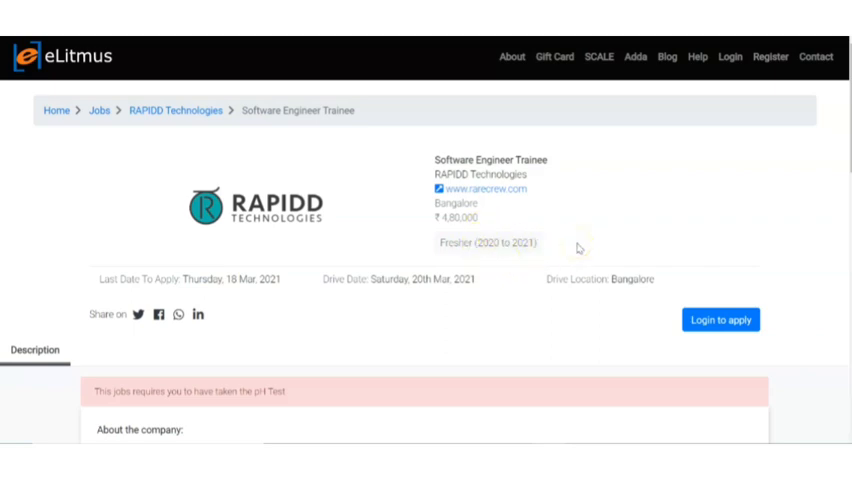
{"action": "scroll", "scroll_direction": "down", "scroll_amount": 3}
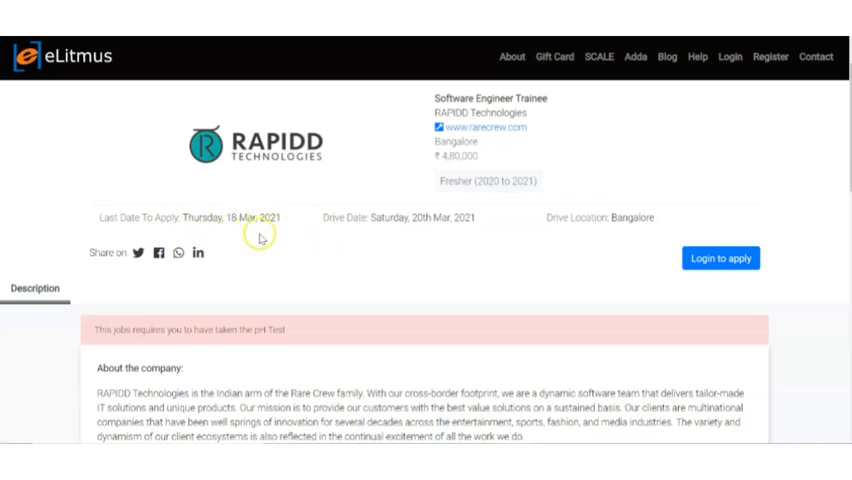
{"action": "mouse_move", "coordinate": [442, 236]}
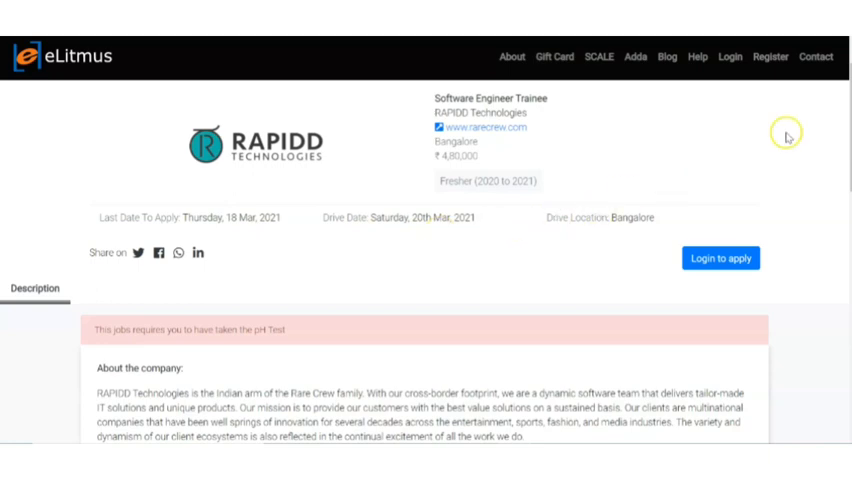
{"action": "scroll", "scroll_direction": "down", "scroll_amount": 3}
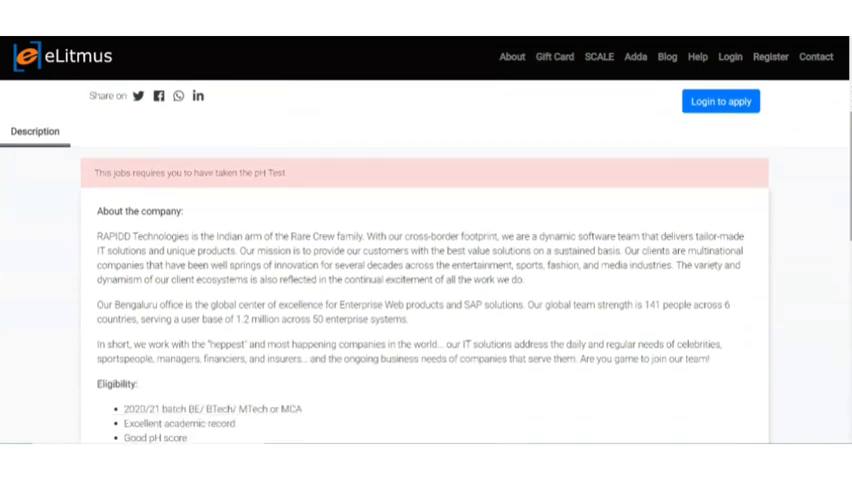
{"action": "mouse_move", "coordinate": [188, 172]}
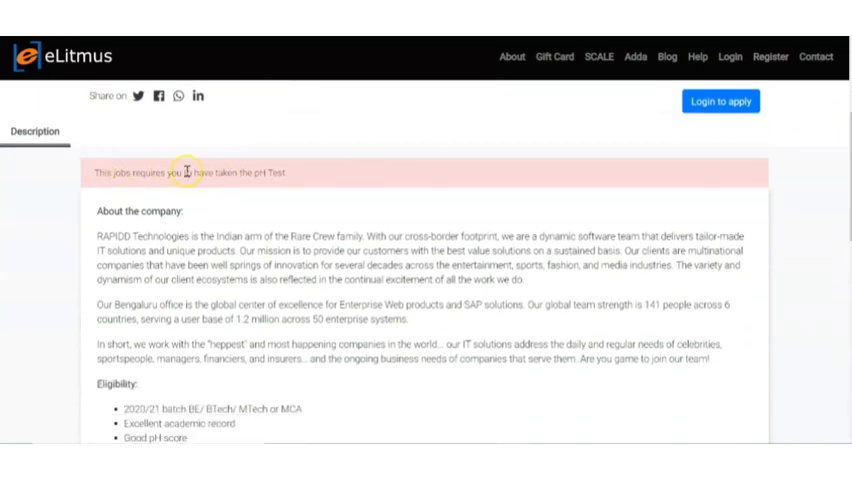
{"action": "mouse_move", "coordinate": [761, 220]}
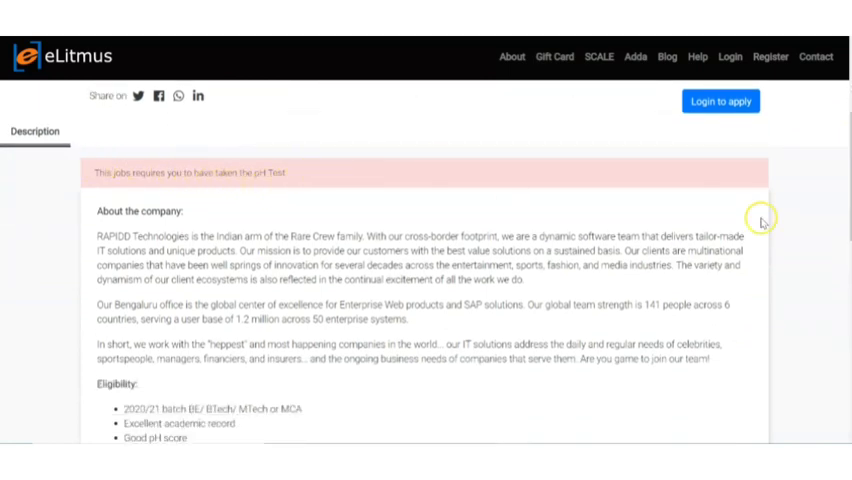
{"action": "scroll", "scroll_direction": "up", "scroll_amount": 3}
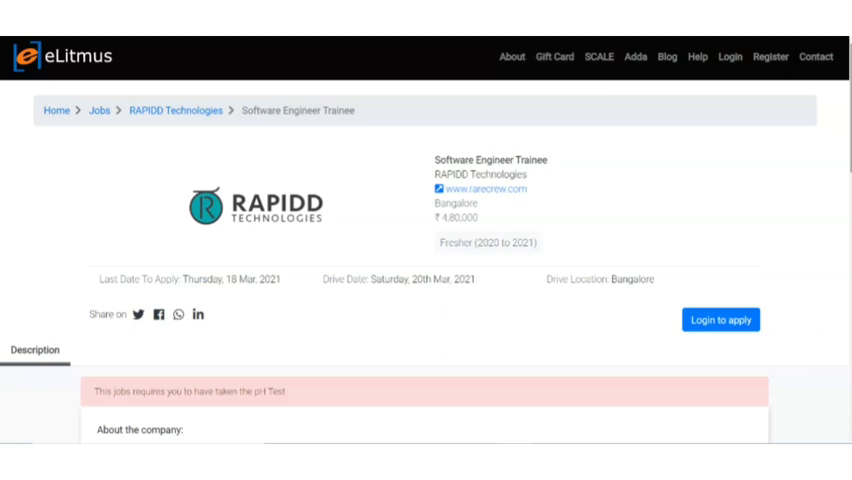
{"action": "scroll", "scroll_direction": "down", "scroll_amount": 3}
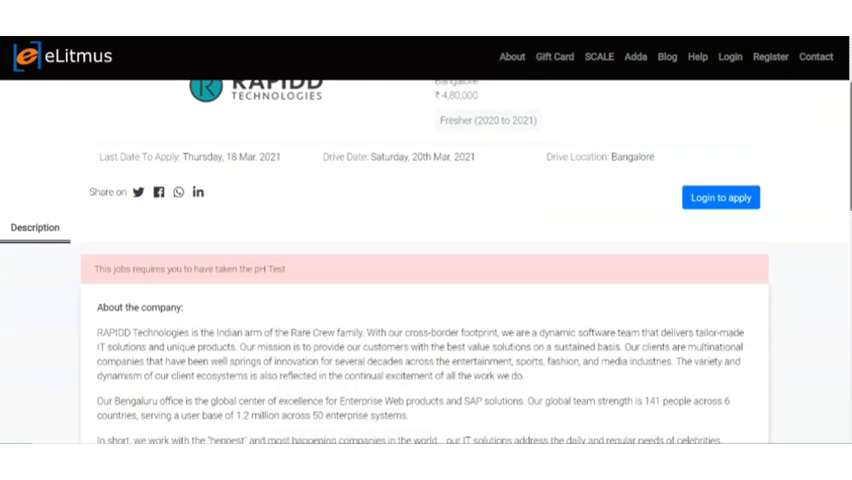
{"action": "scroll", "scroll_direction": "down", "scroll_amount": 3}
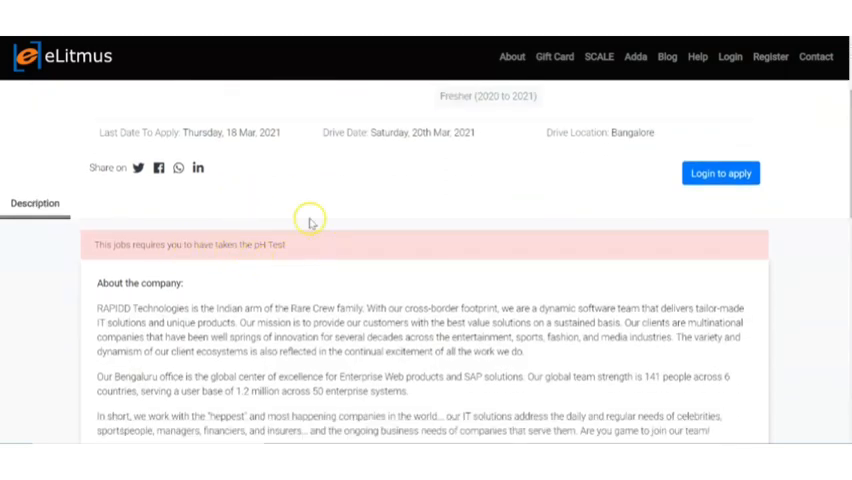
{"action": "mouse_move", "coordinate": [260, 266]}
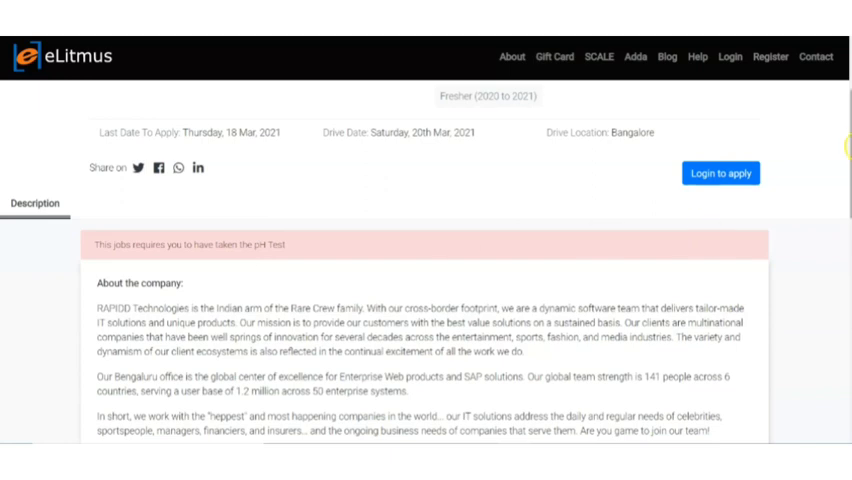
{"action": "scroll", "scroll_direction": "down", "scroll_amount": 3}
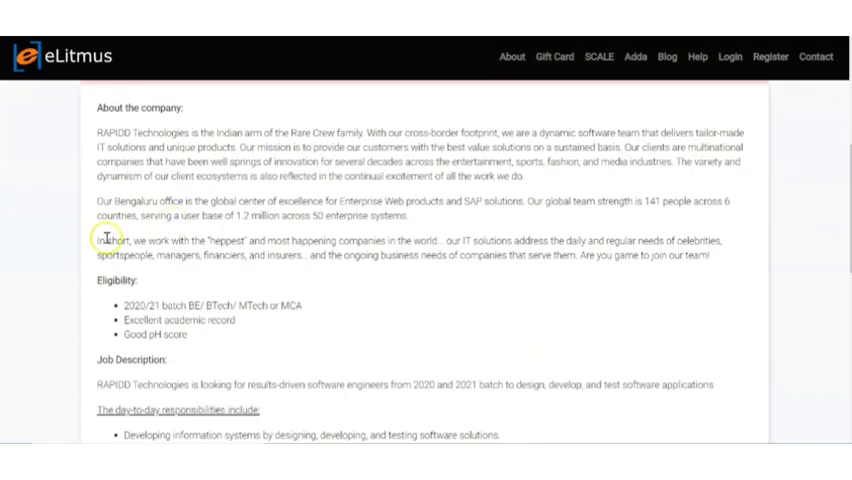
{"action": "mouse_move", "coordinate": [147, 274]}
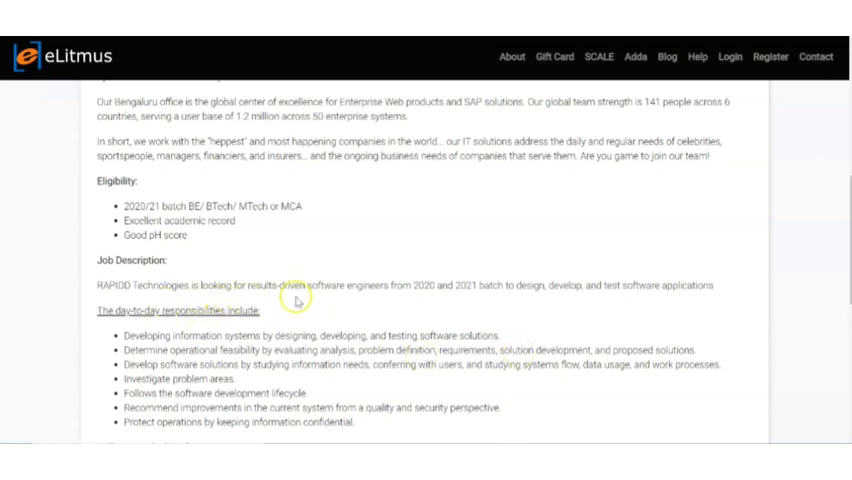
{"action": "mouse_move", "coordinate": [423, 305]}
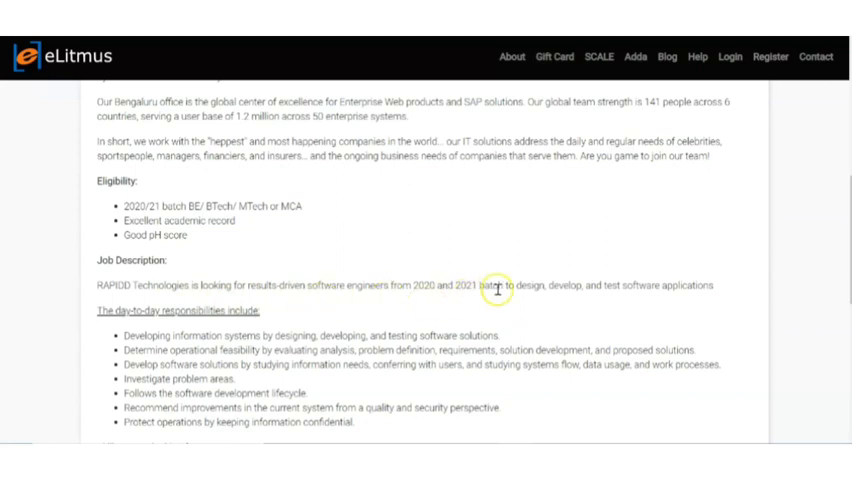
{"action": "mouse_move", "coordinate": [785, 258]}
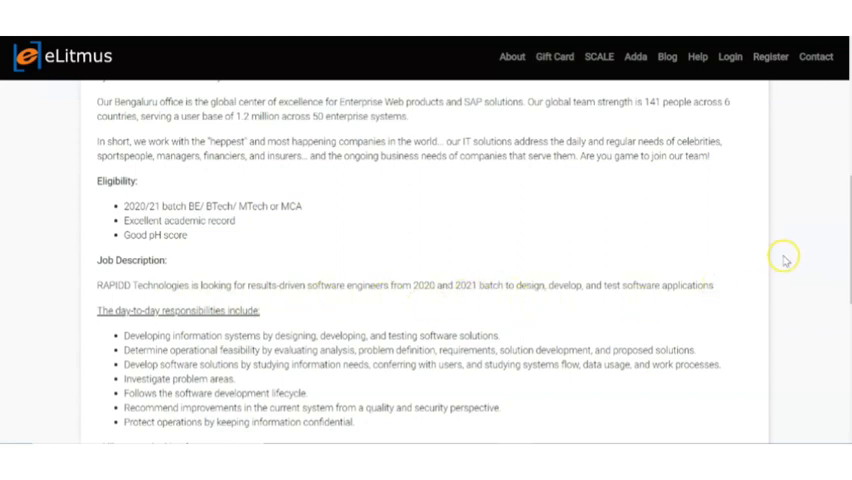
{"action": "scroll", "scroll_direction": "down", "scroll_amount": 3}
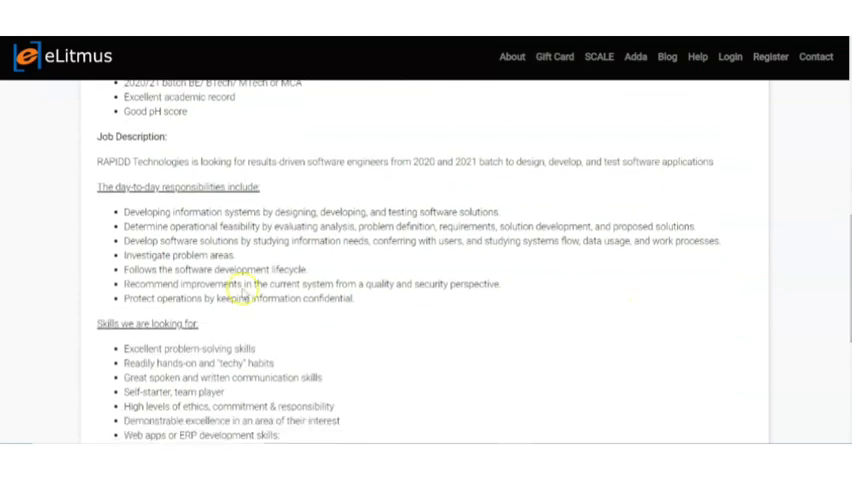
{"action": "mouse_move", "coordinate": [275, 227]}
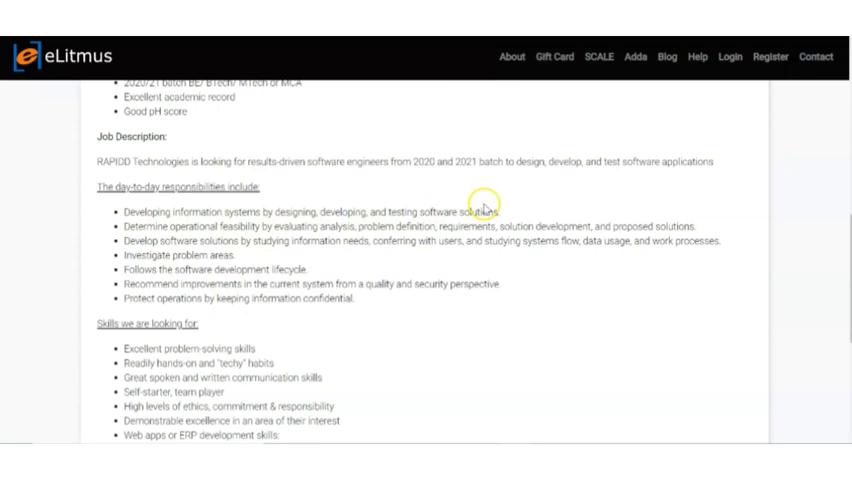
{"action": "mouse_move", "coordinate": [208, 255]}
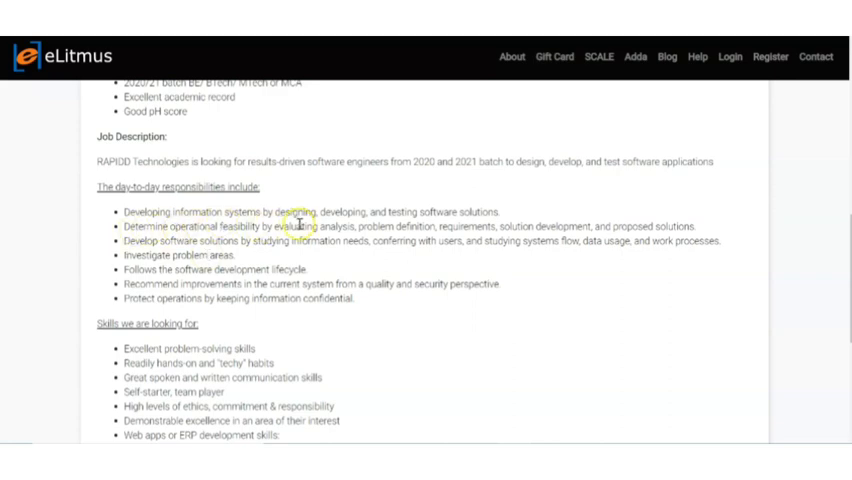
{"action": "mouse_move", "coordinate": [372, 240]}
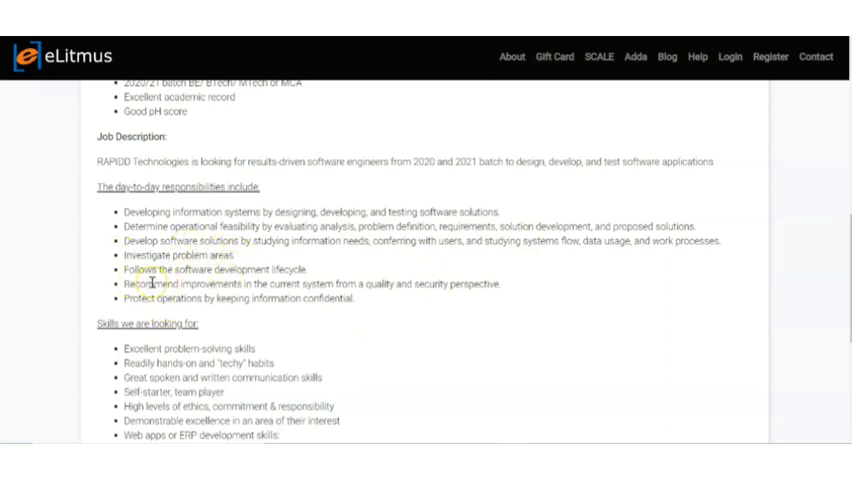
{"action": "mouse_move", "coordinate": [235, 320]}
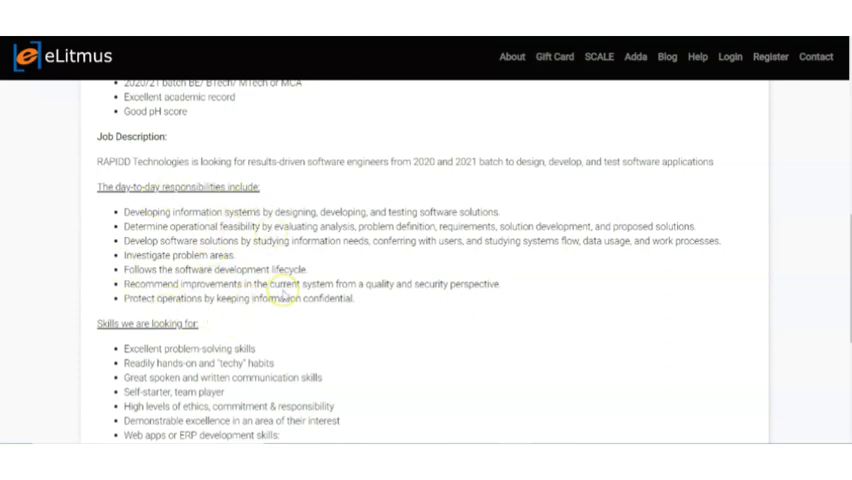
{"action": "scroll", "scroll_direction": "down", "scroll_amount": 3}
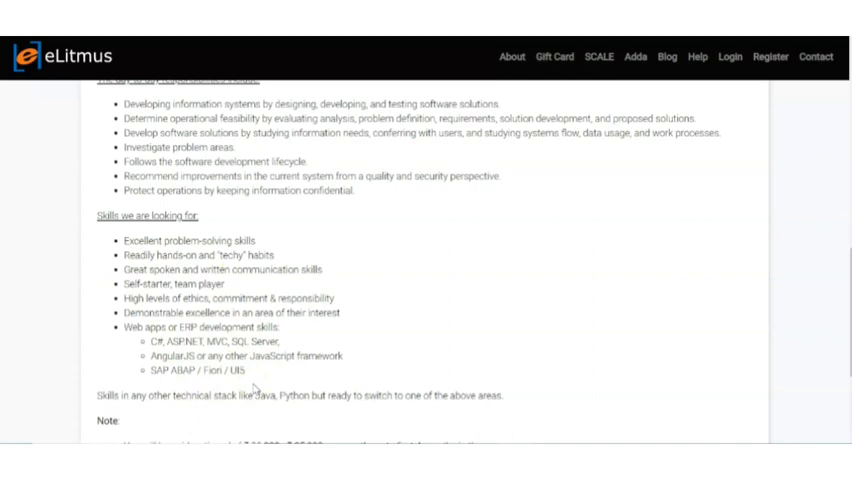
{"action": "scroll", "scroll_direction": "down", "scroll_amount": 3}
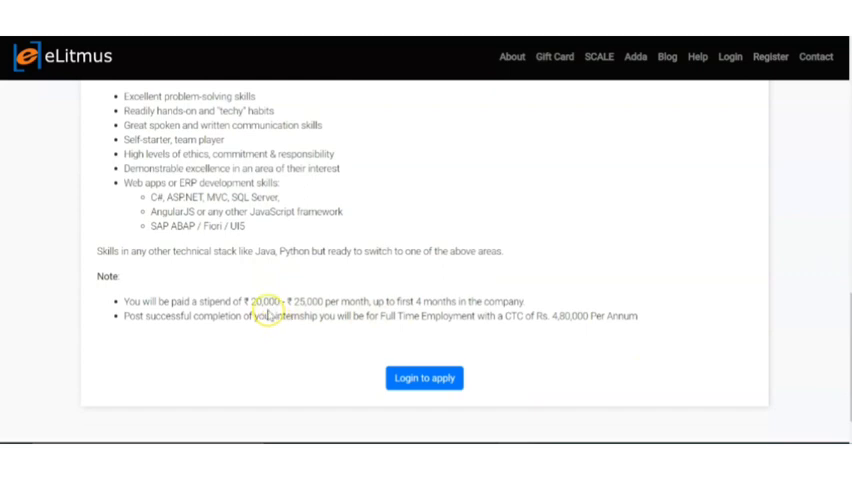
{"action": "mouse_move", "coordinate": [375, 302]}
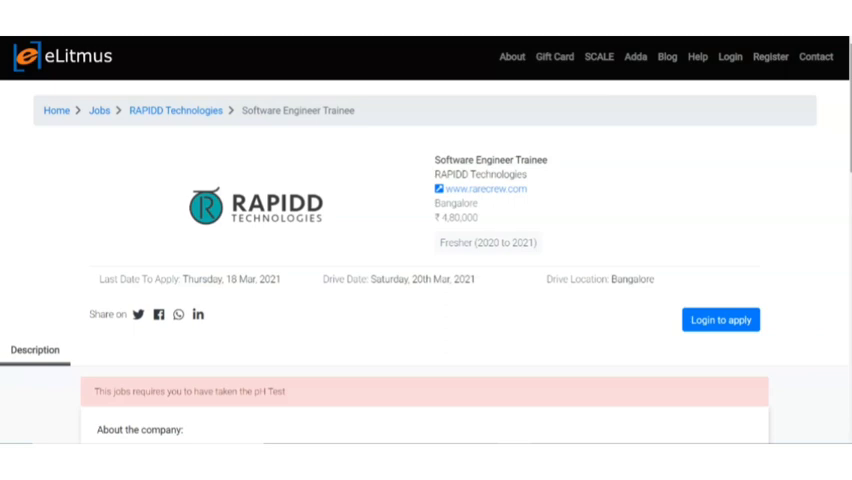
{"action": "mouse_move", "coordinate": [792, 350]}
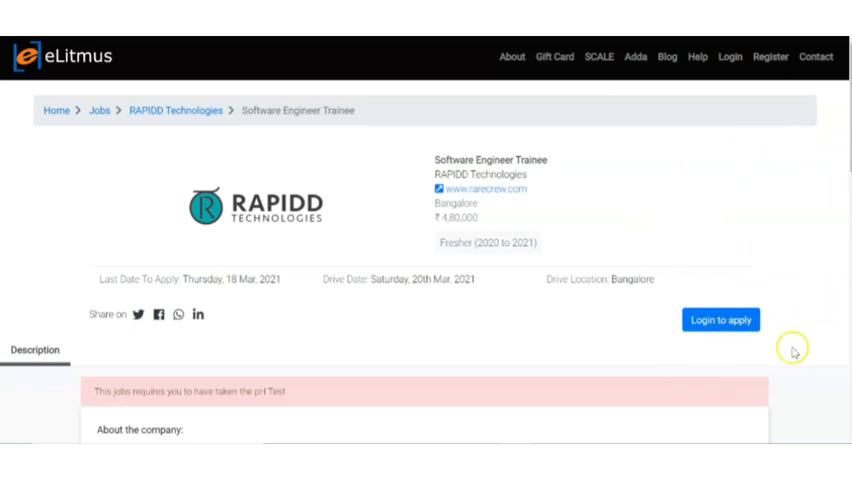